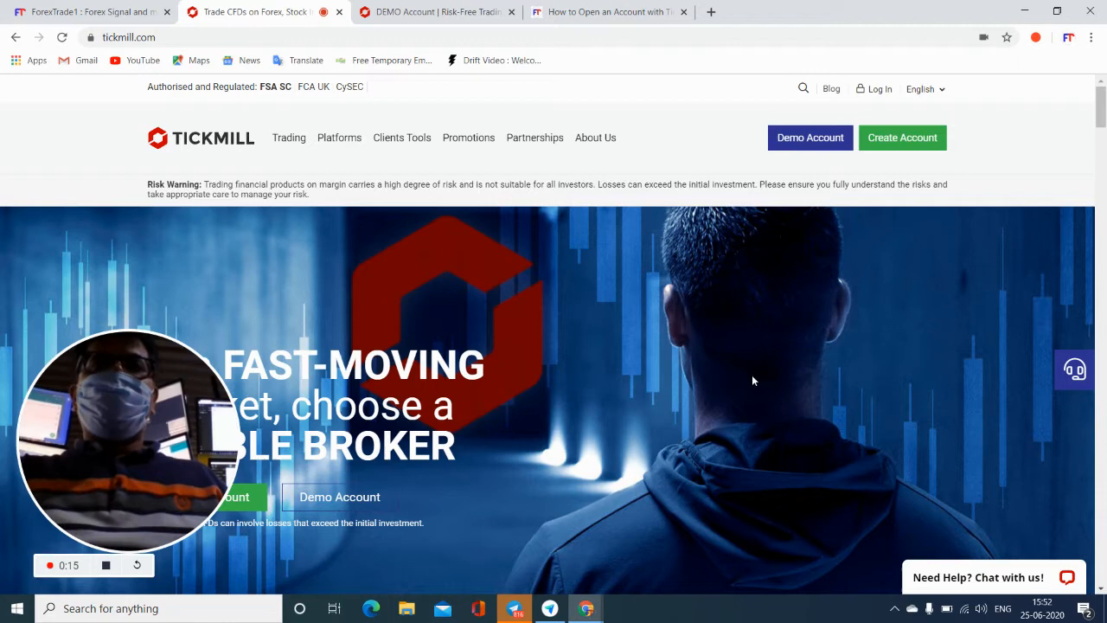
Step: Reveal Tickmill's Partnerships and About Us menu options
left_click(535, 138)
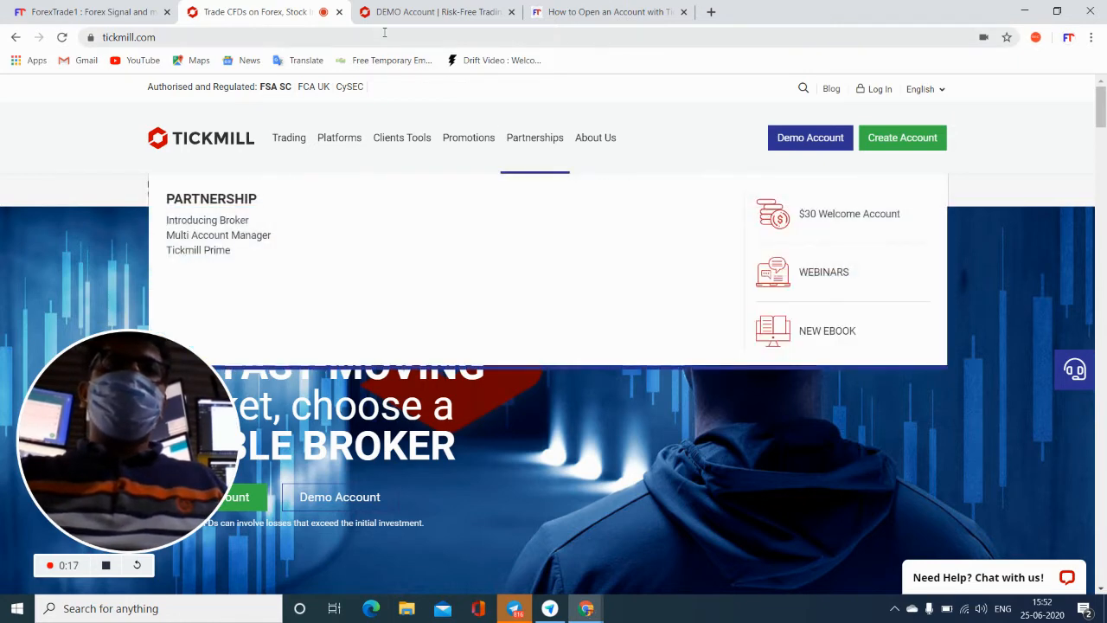
left_click(128, 38)
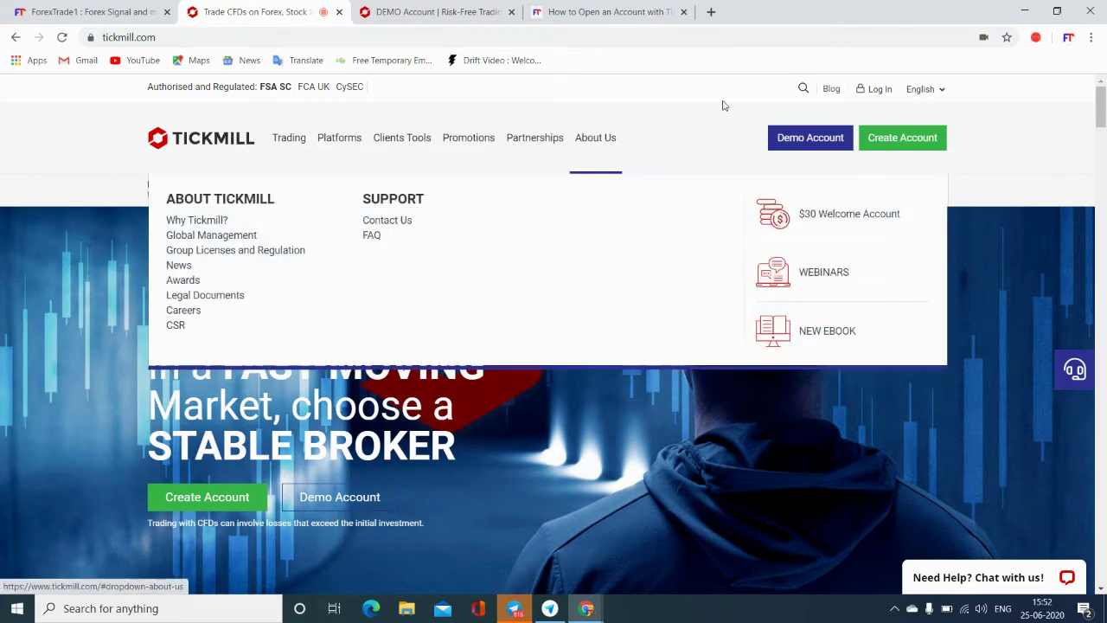
mouse_move(498, 12)
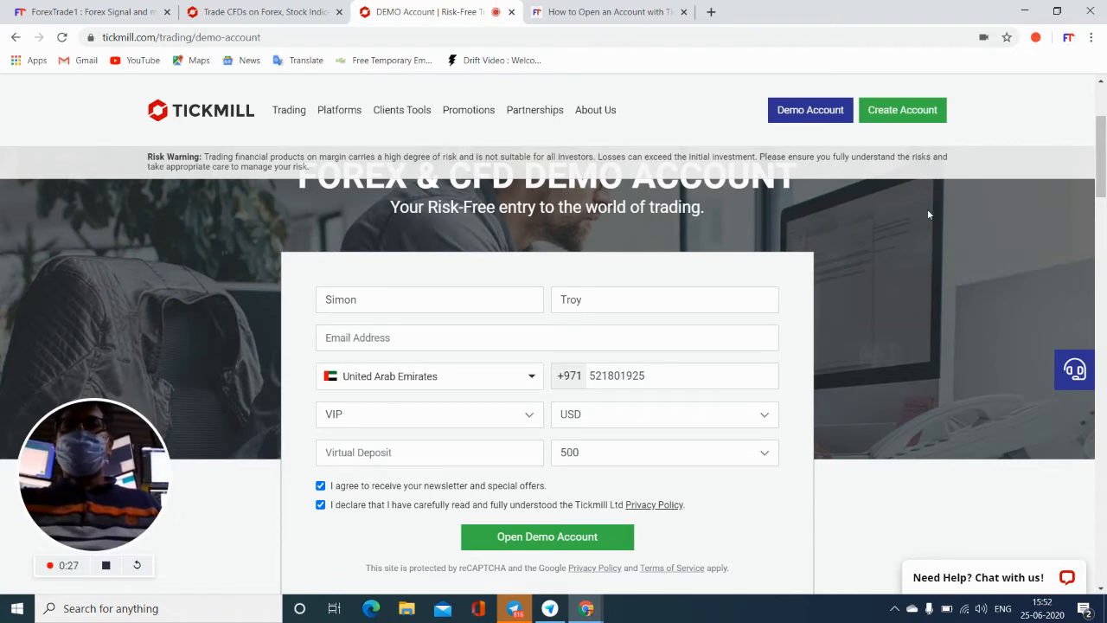
scroll("up", 3)
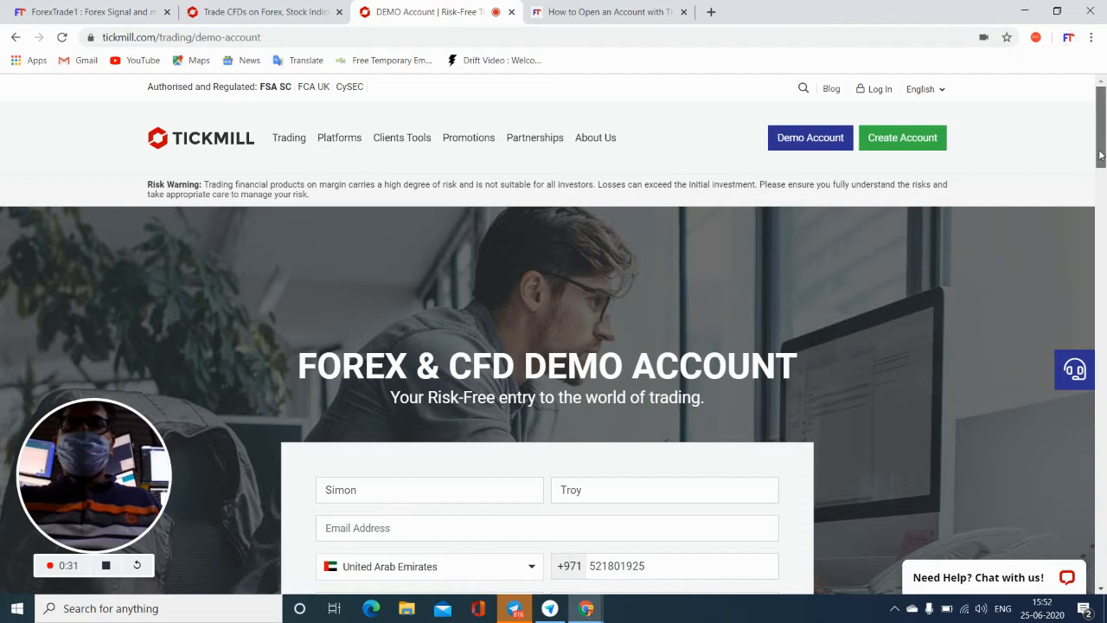
scroll("down", 3)
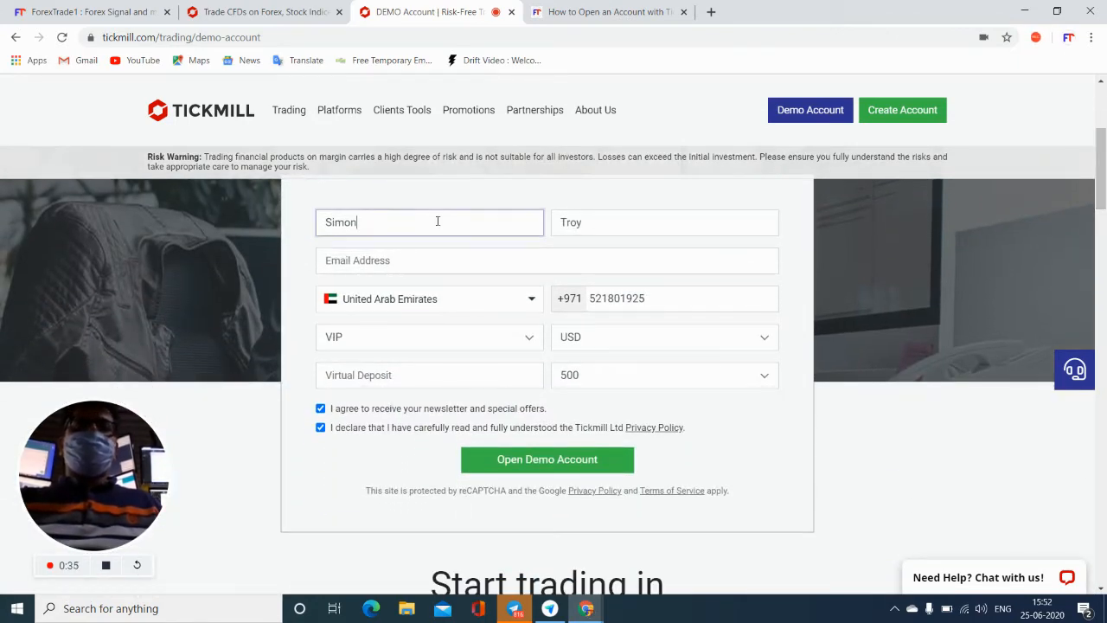
left_click(664, 222)
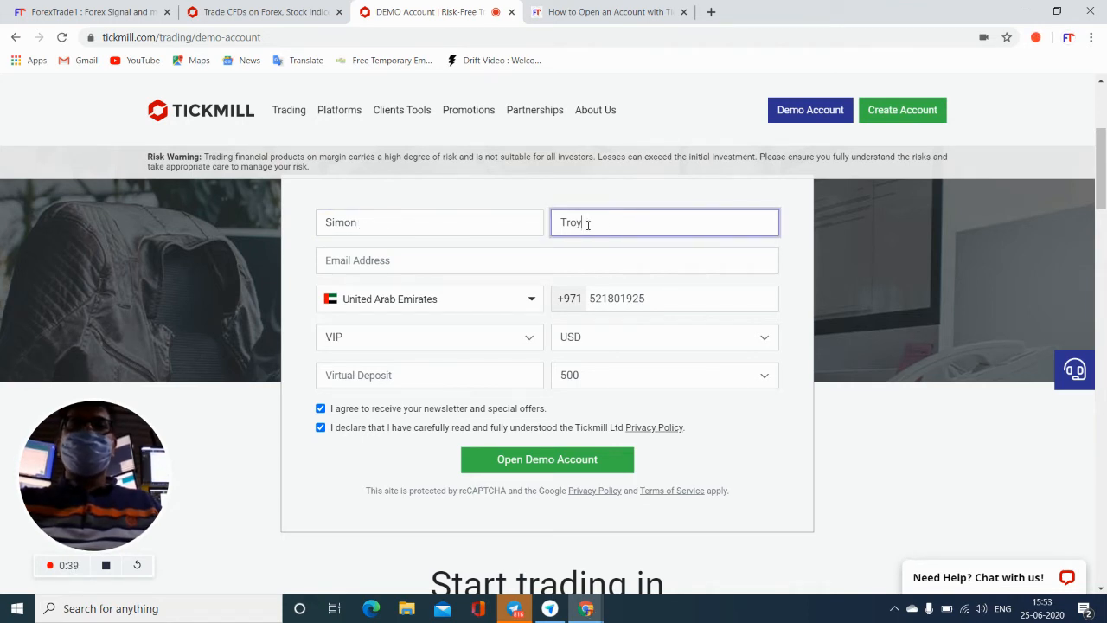
left_click(546, 459)
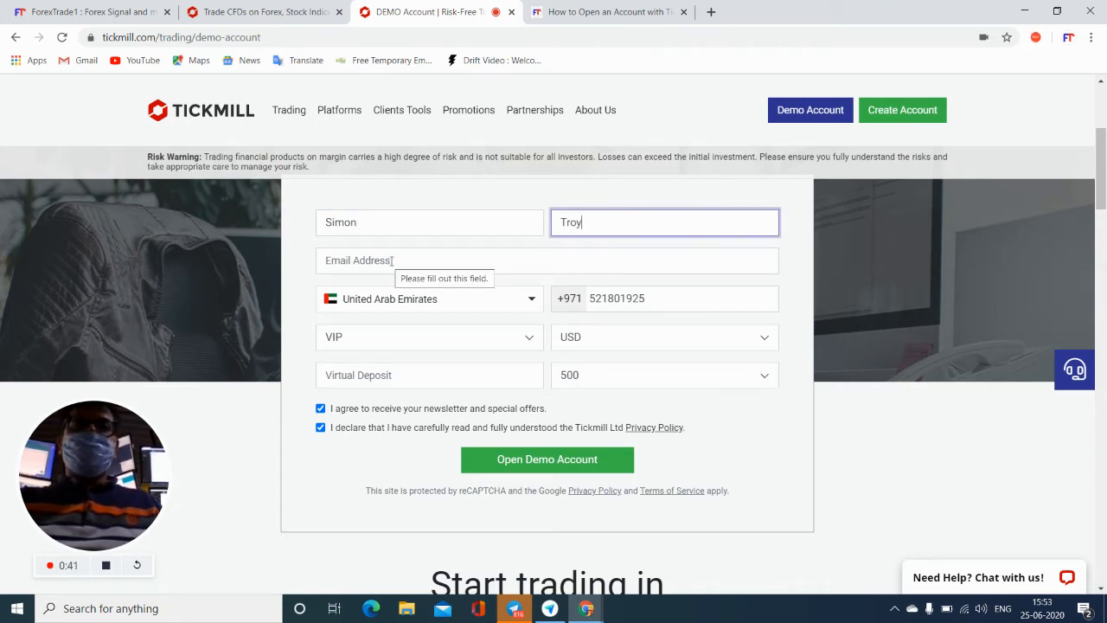
left_click(547, 259)
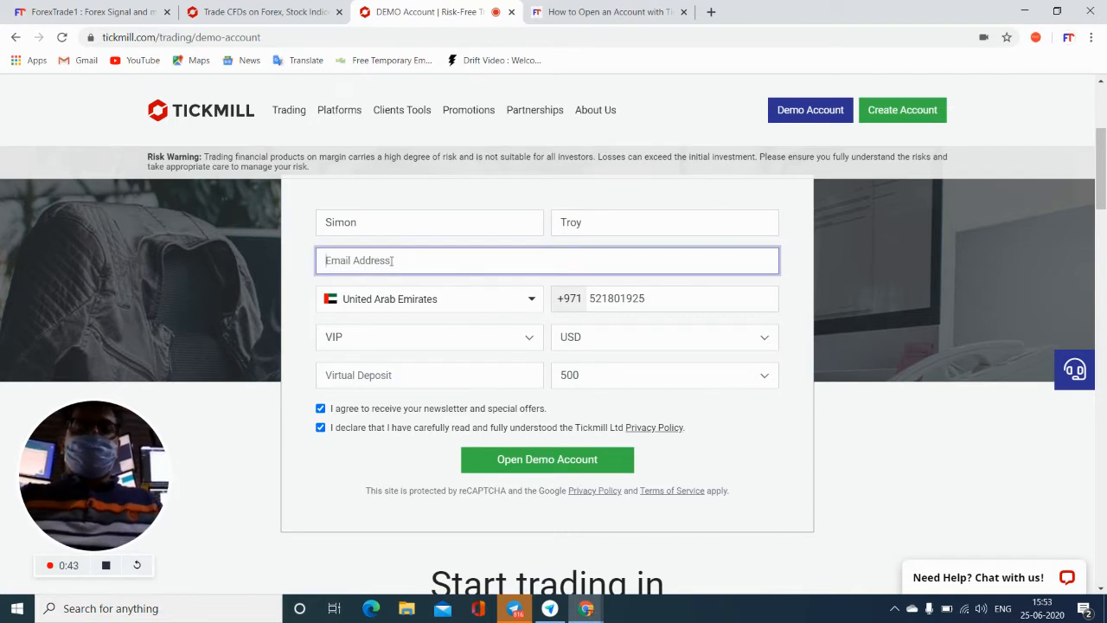
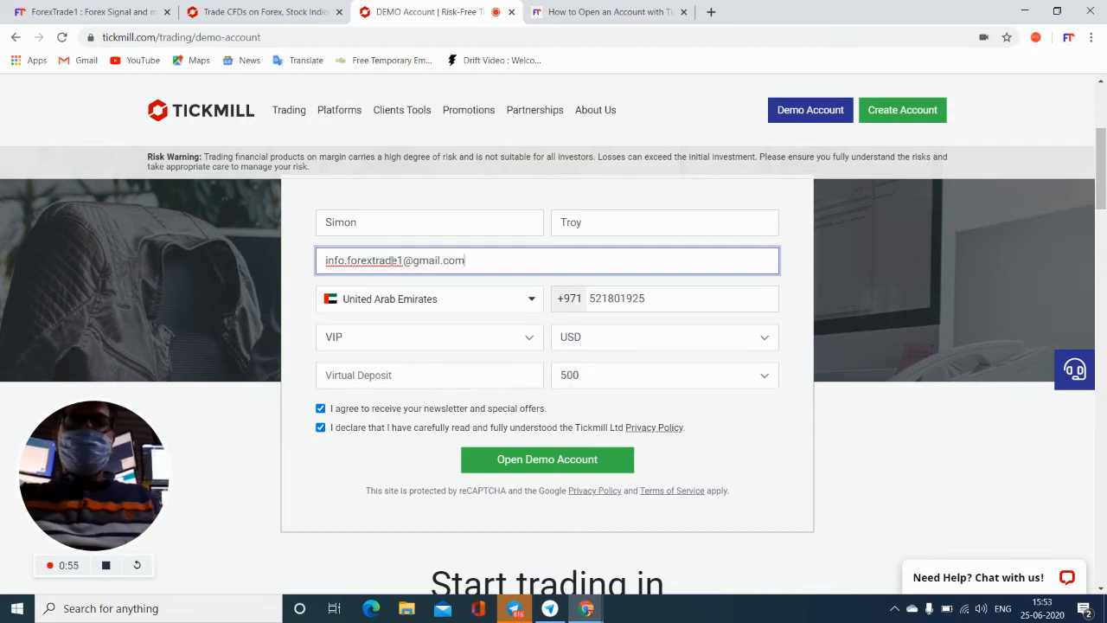
mouse_move(523, 305)
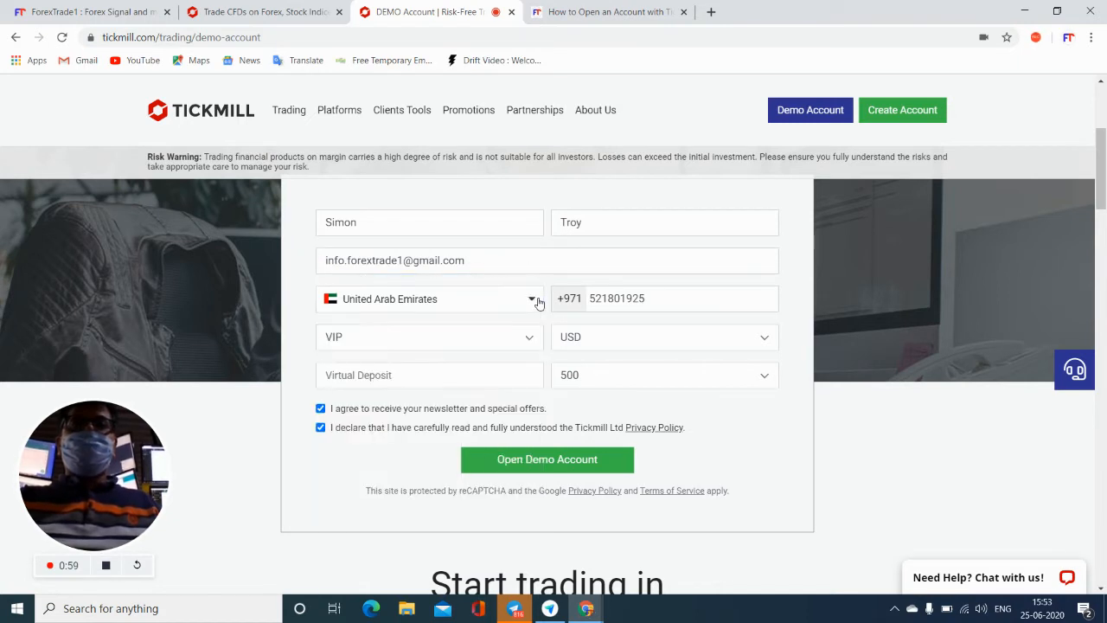
mouse_move(573, 320)
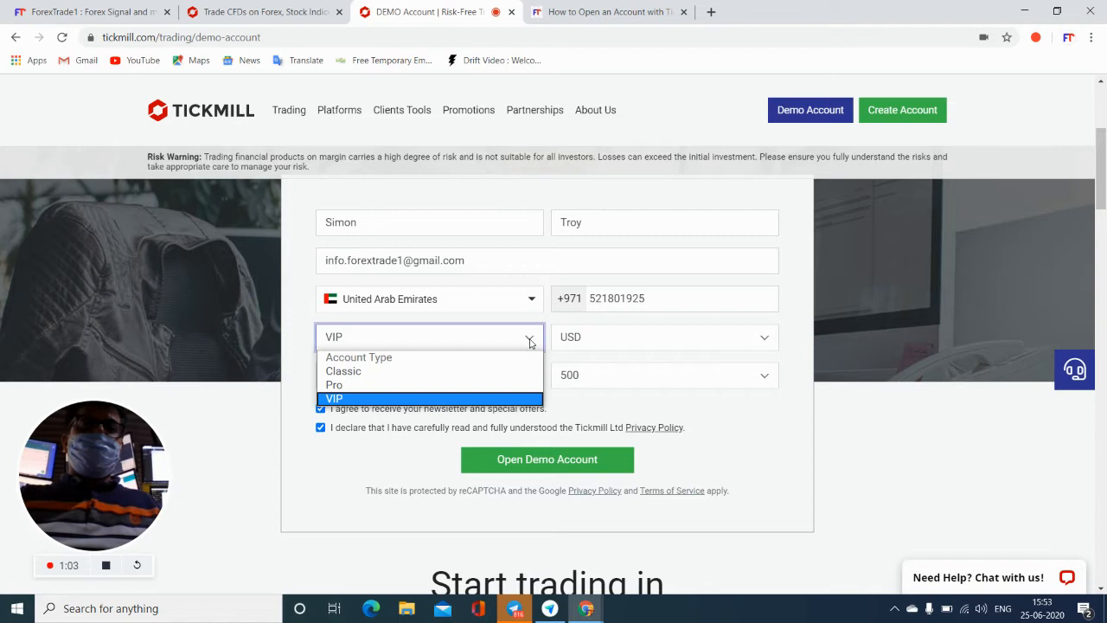
mouse_move(512, 399)
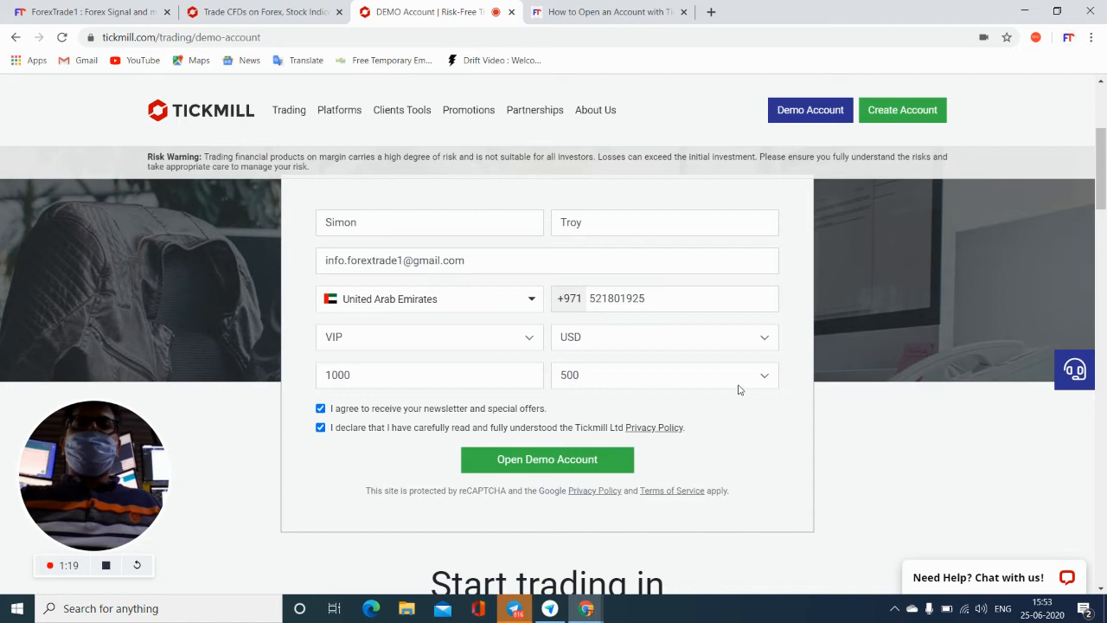
Step: Check the demo account's leverage setting, keeping 1:500
left_click(663, 374)
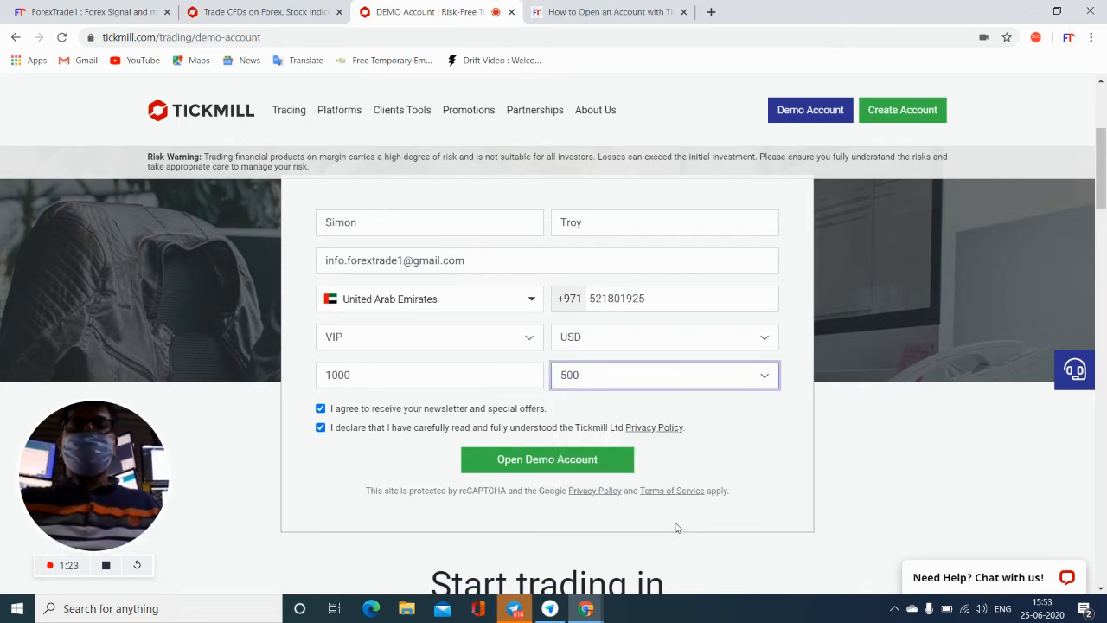
mouse_move(385, 441)
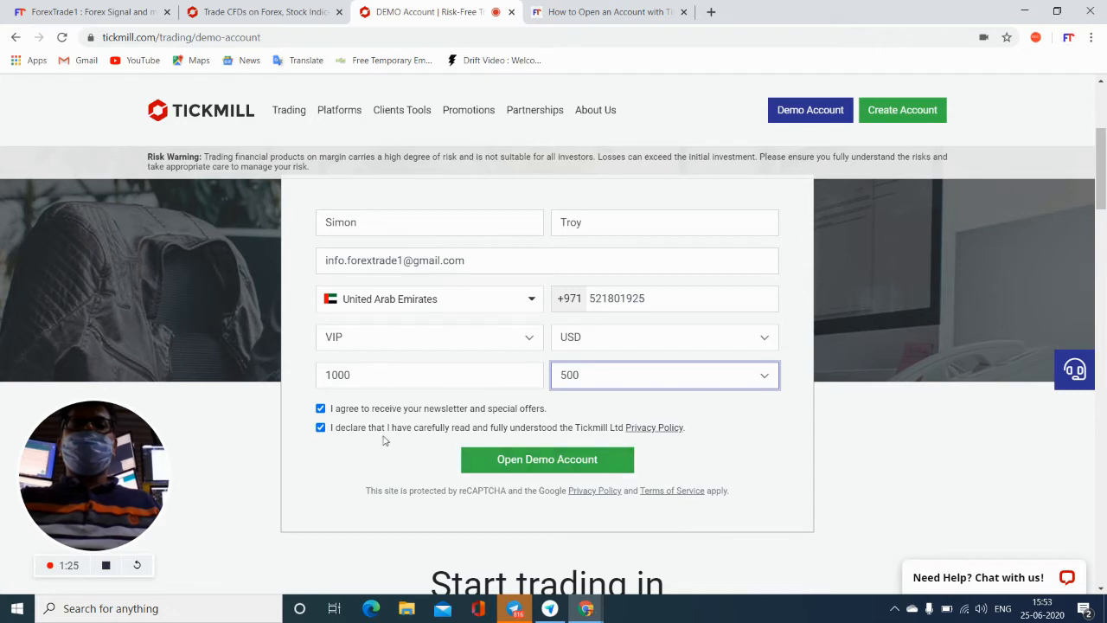
mouse_move(327, 436)
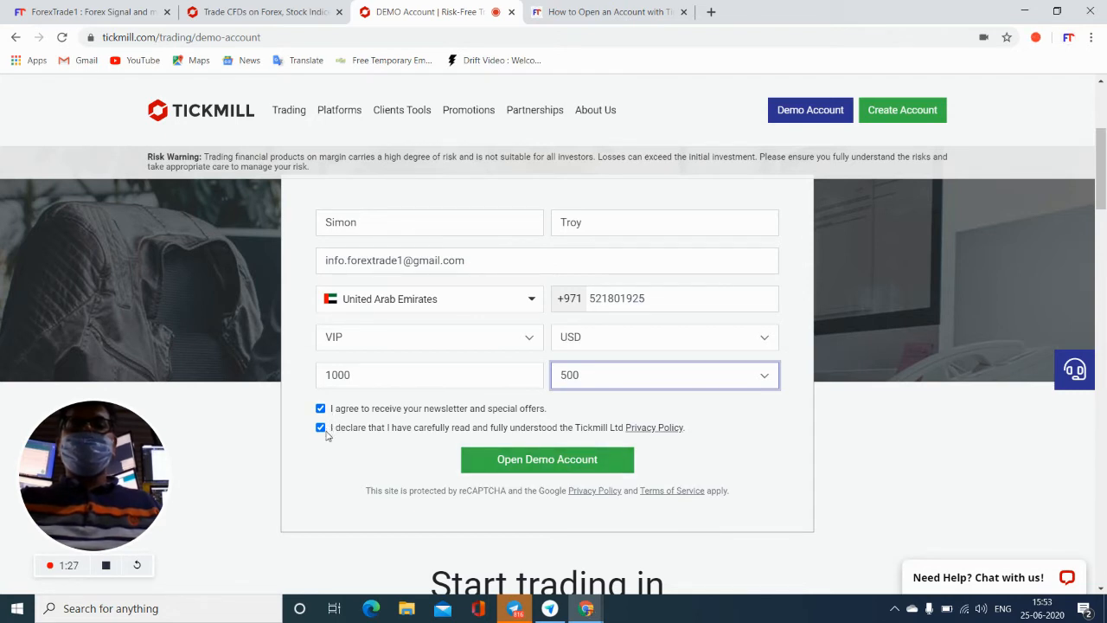
mouse_move(390, 461)
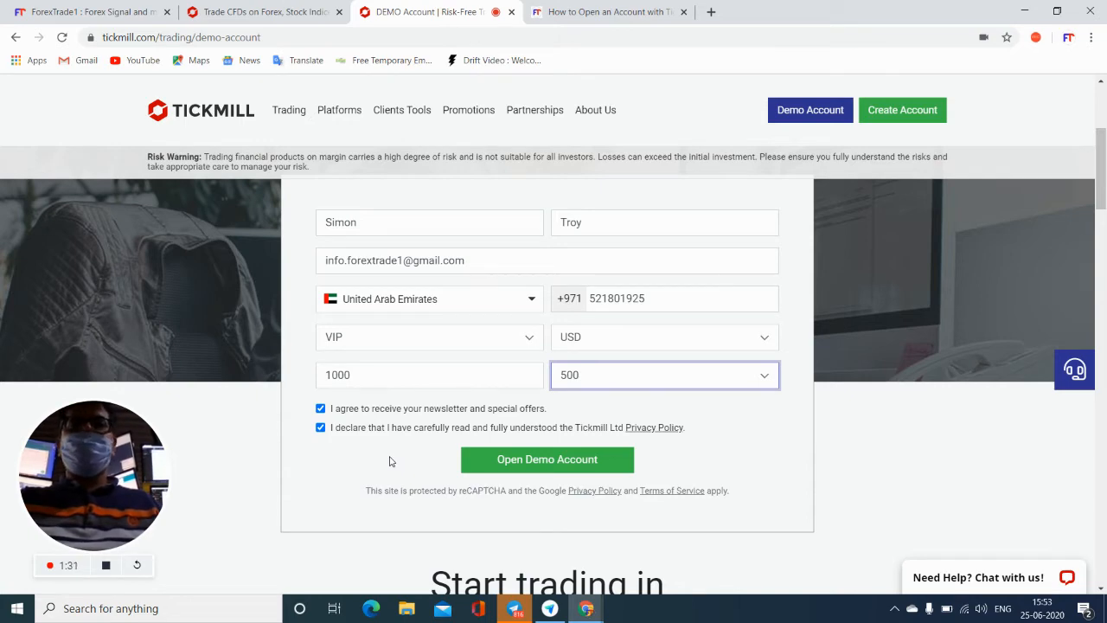
mouse_move(569, 139)
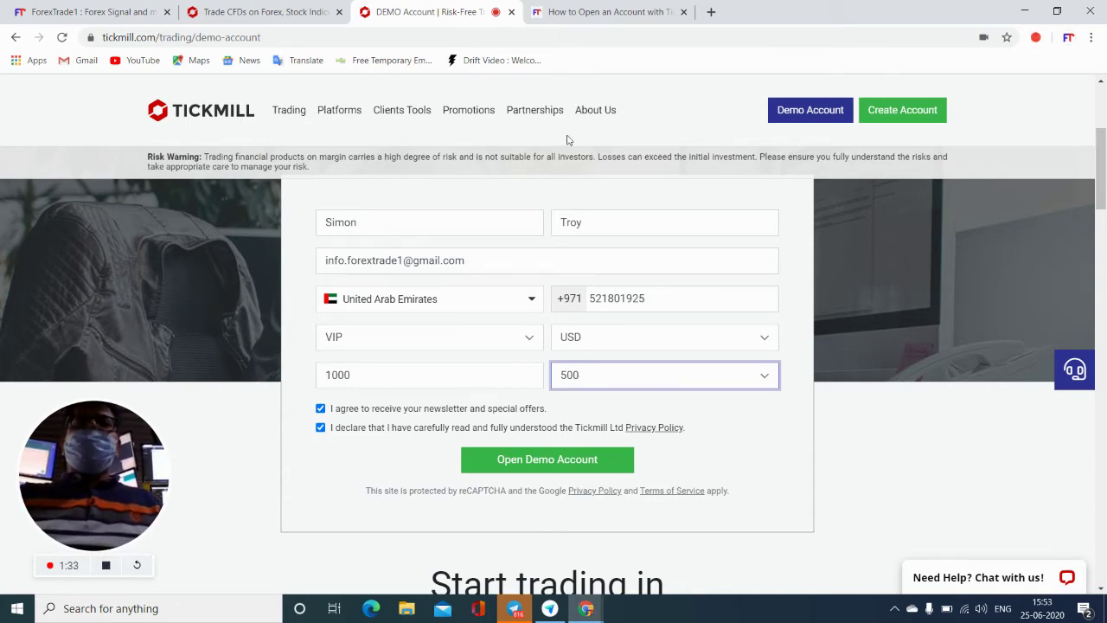
Step: Search the ForexTrade1 blog for 'tickmill'
left_click(606, 12)
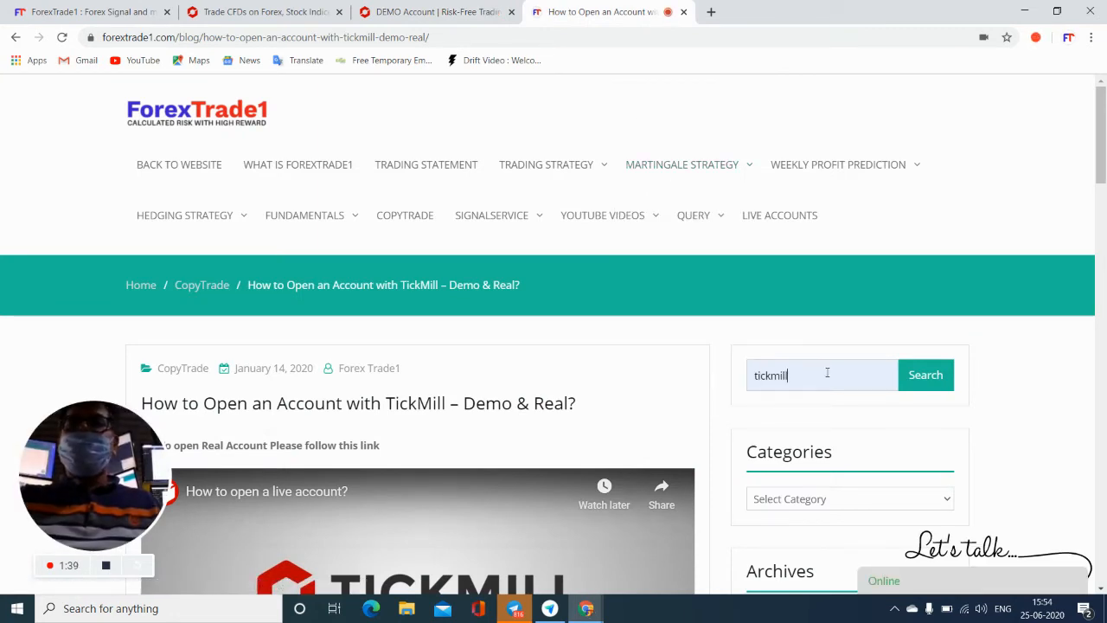
left_click(924, 374)
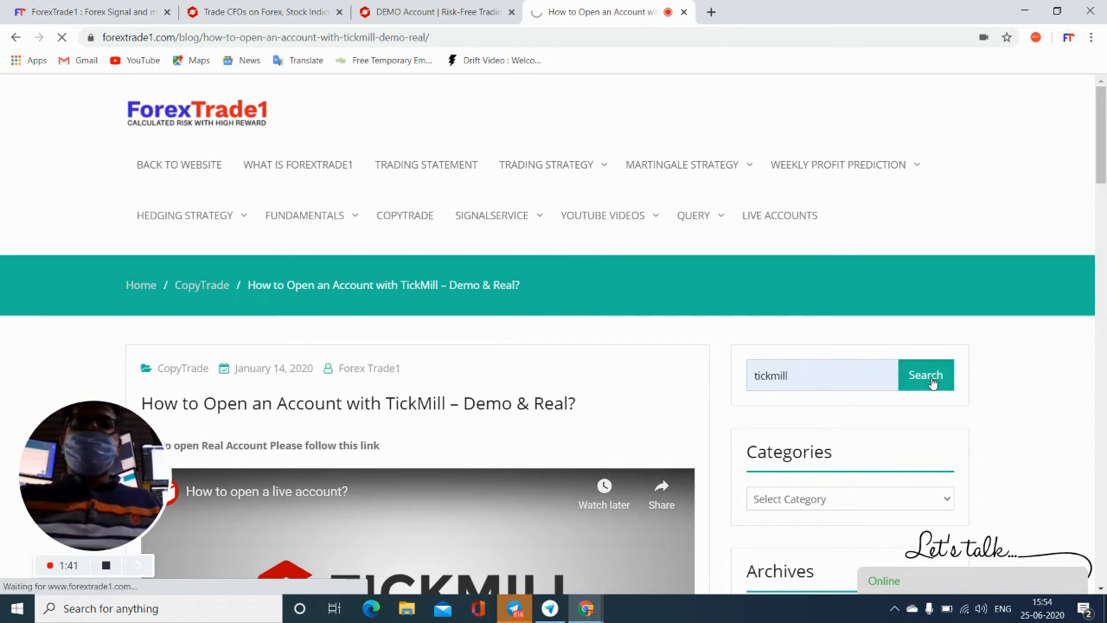
left_click(926, 375)
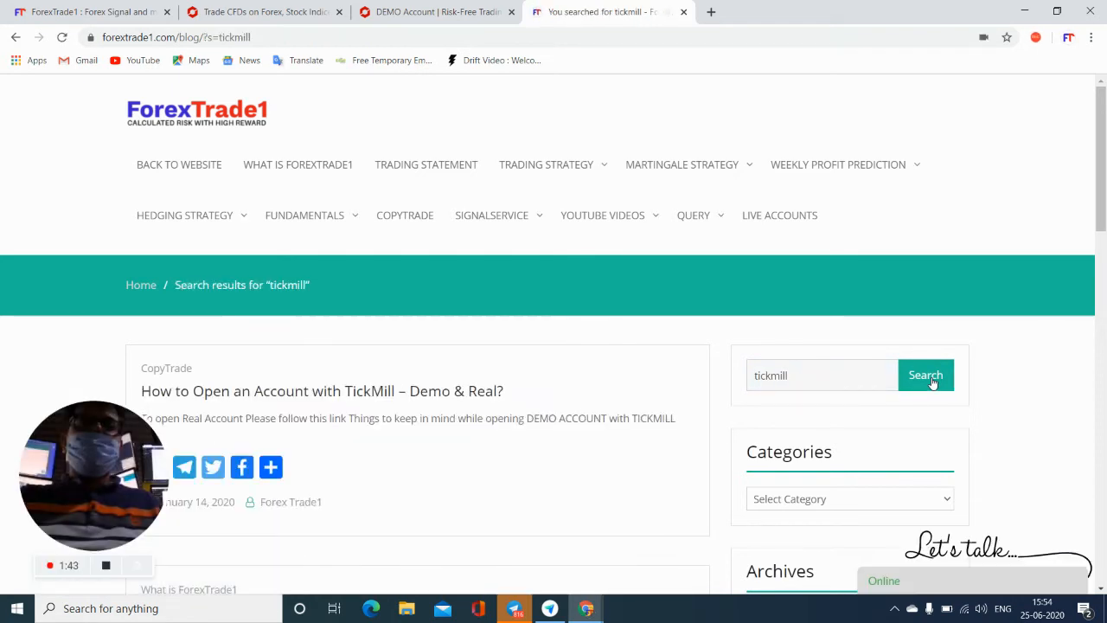
mouse_move(935, 202)
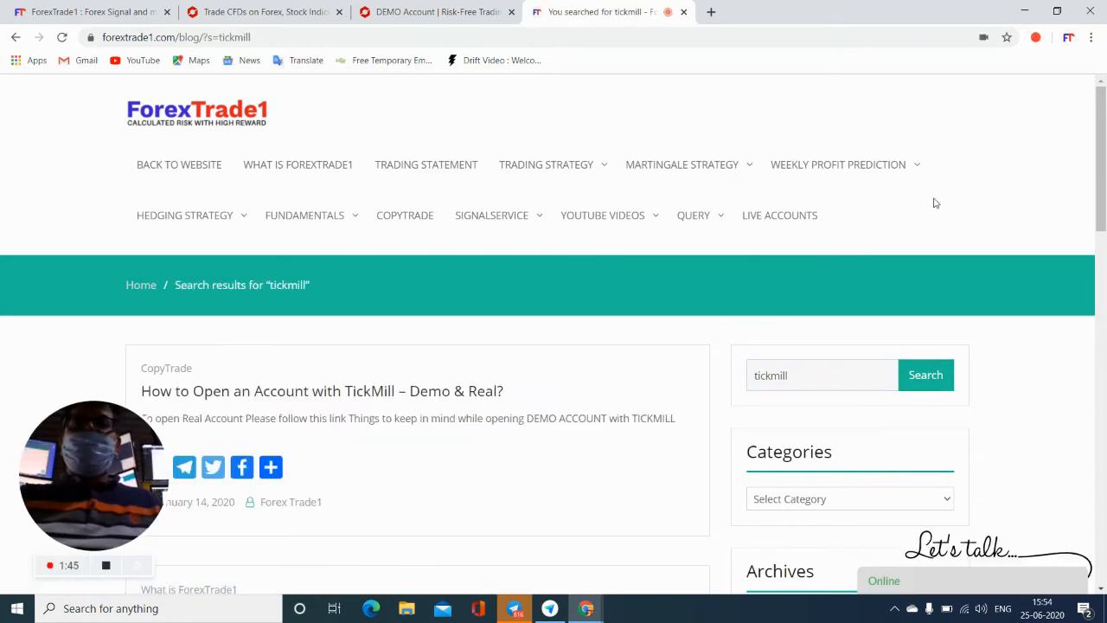
Step: Open the 'How to Open an Account with TickMill – Demo & Real?' post from the results
scroll("down", 3)
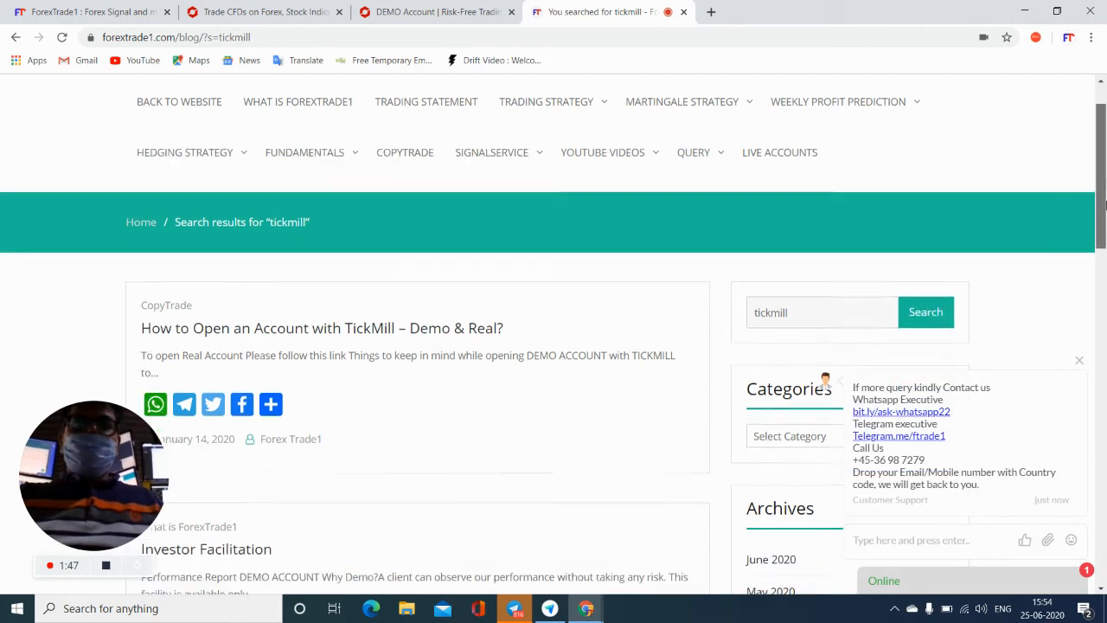
scroll("down", 3)
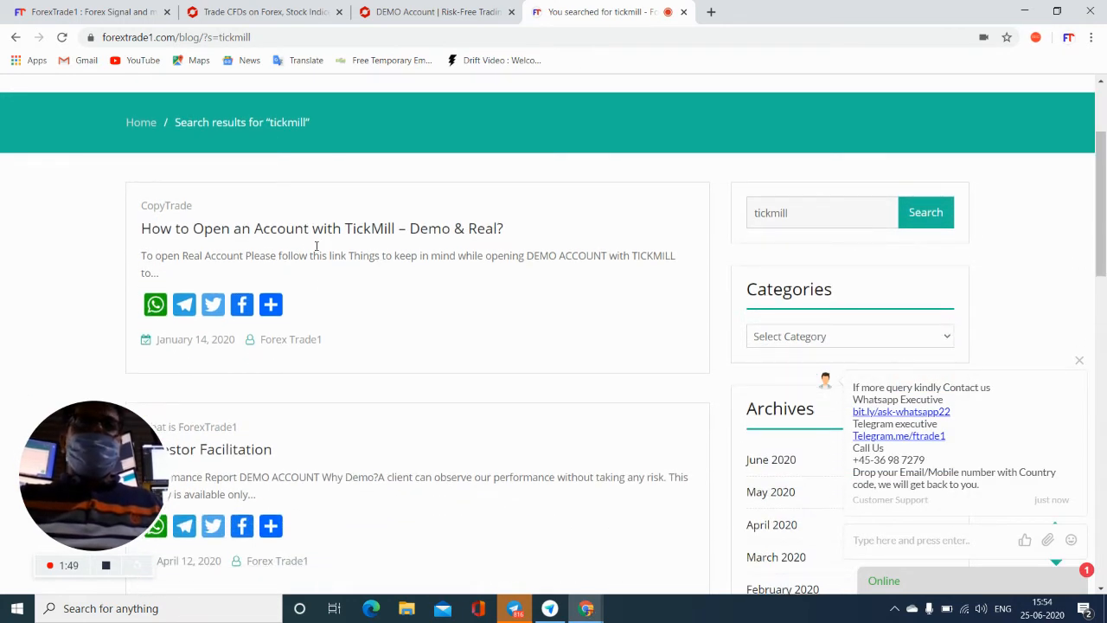
left_click(322, 228)
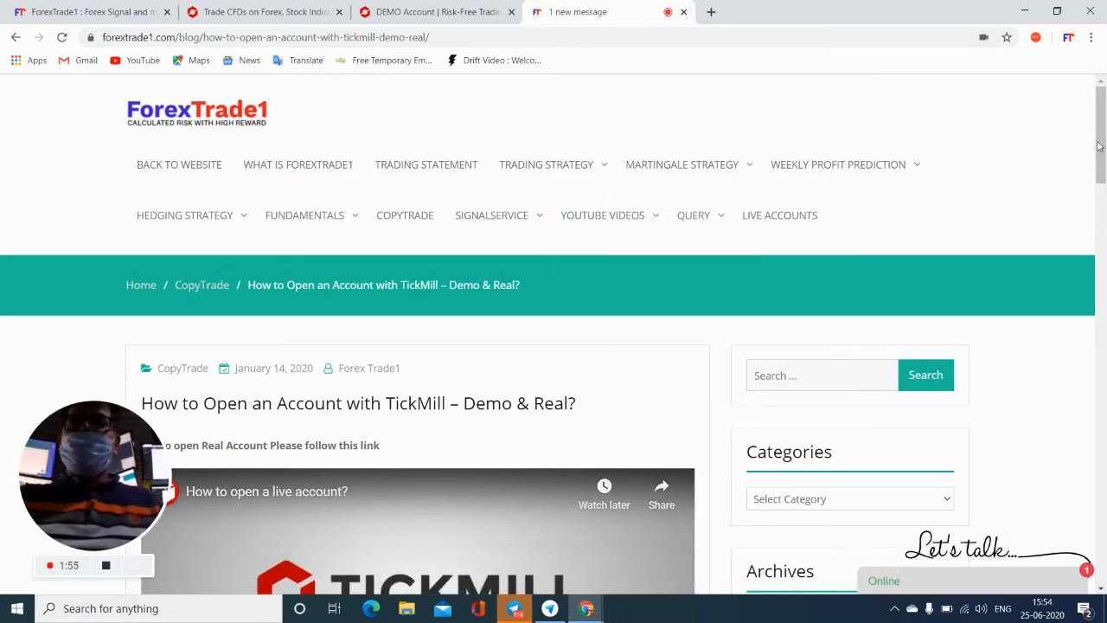
scroll("down", 3)
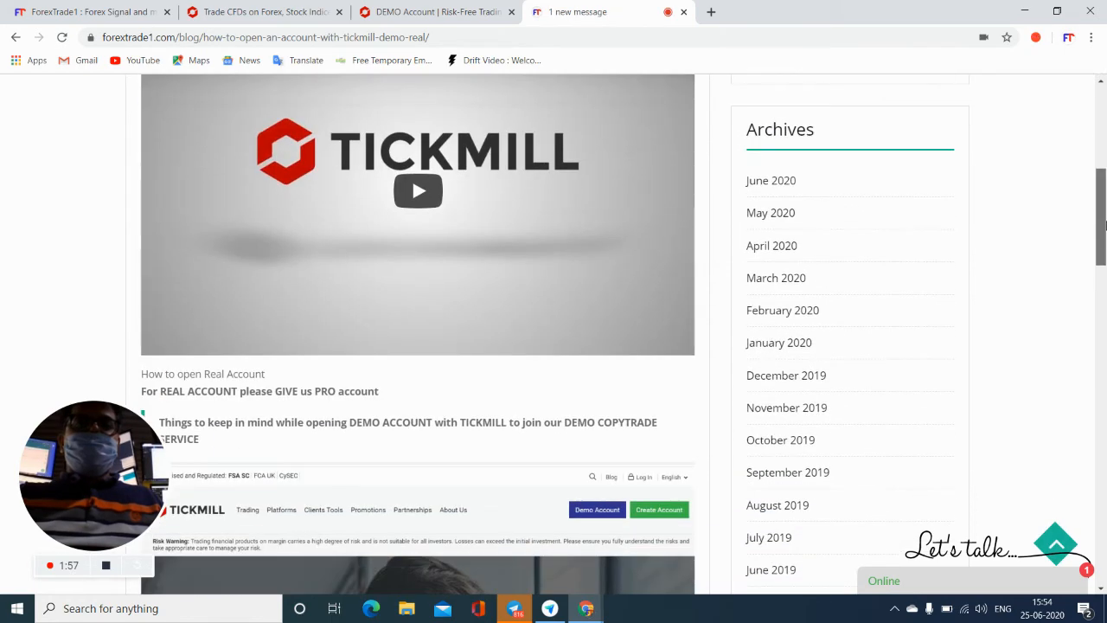
scroll("down", 3)
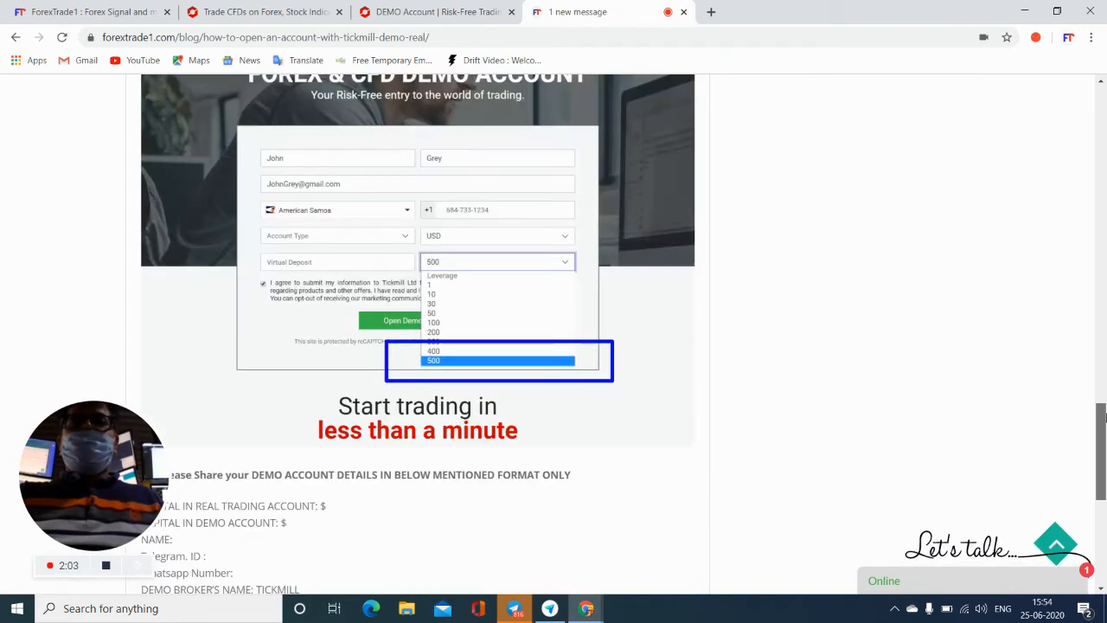
scroll("up", 3)
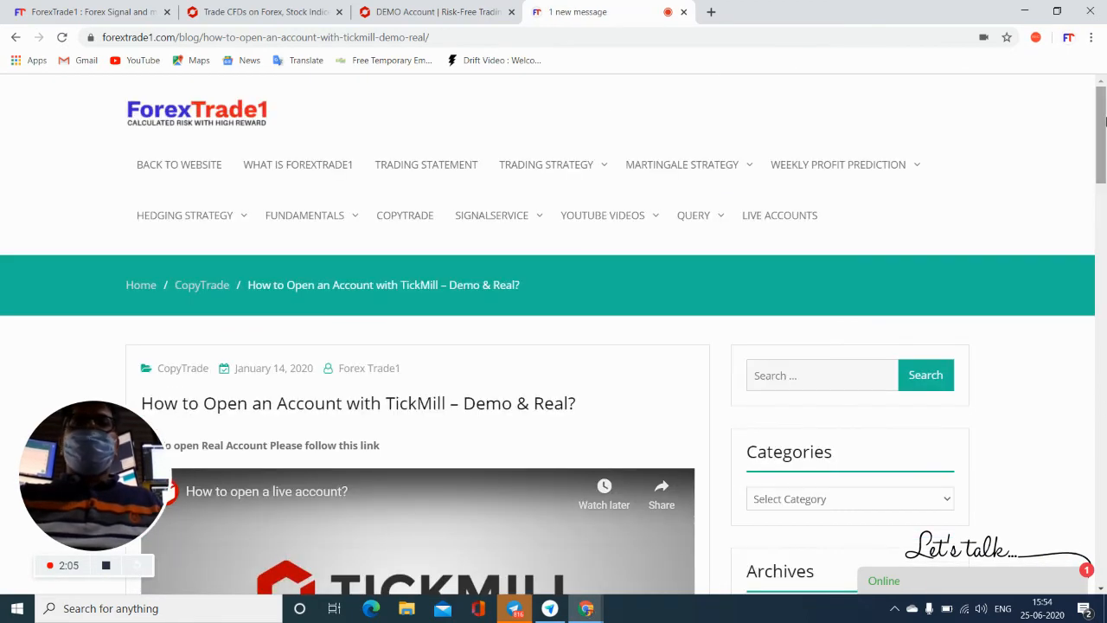